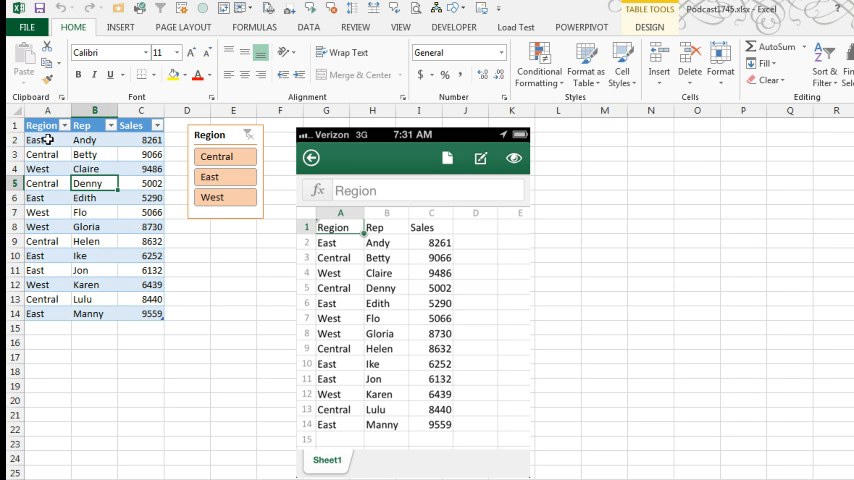
mouse_move(214, 301)
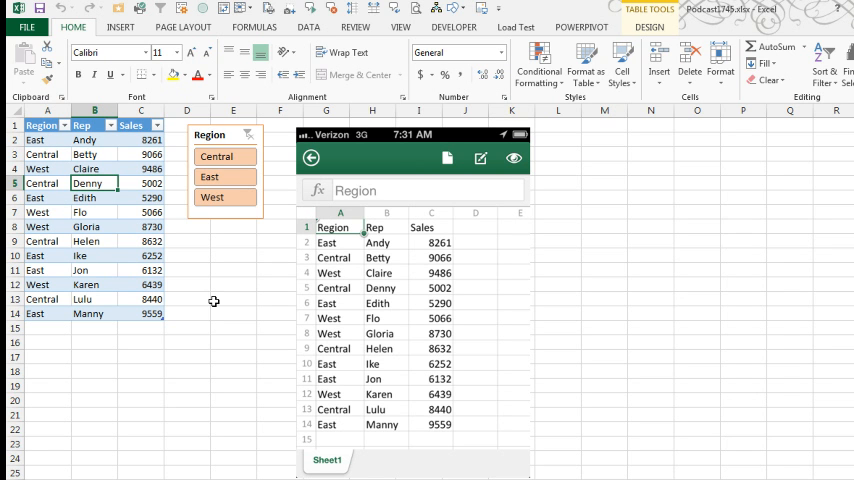
mouse_move(303, 289)
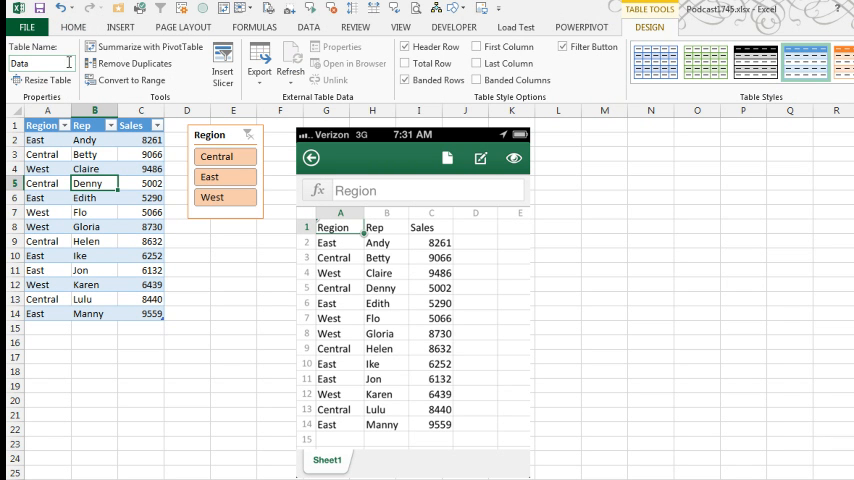
mouse_move(349, 327)
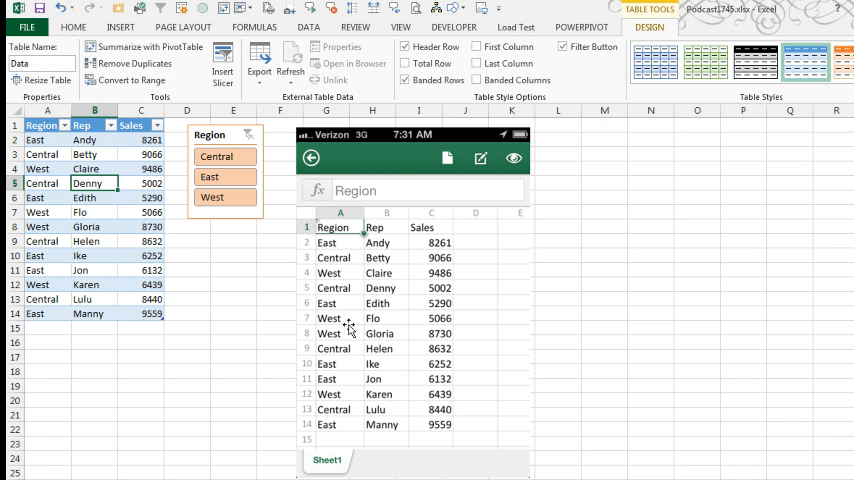
mouse_move(367, 379)
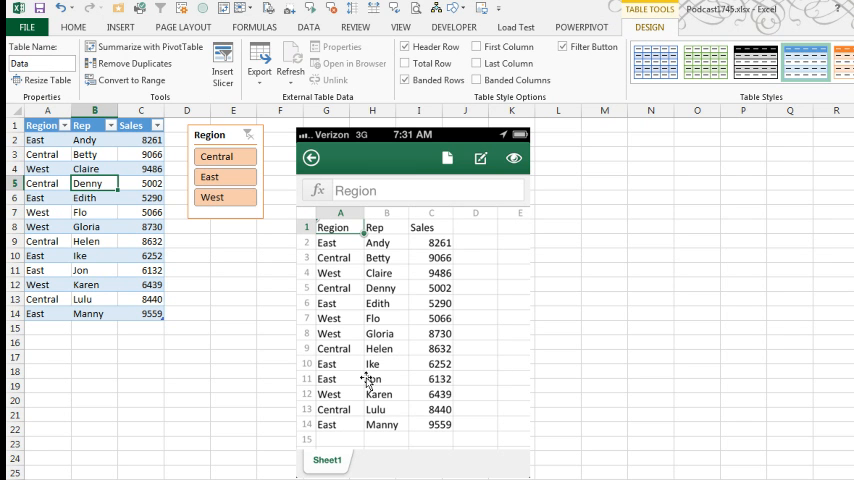
mouse_move(342, 248)
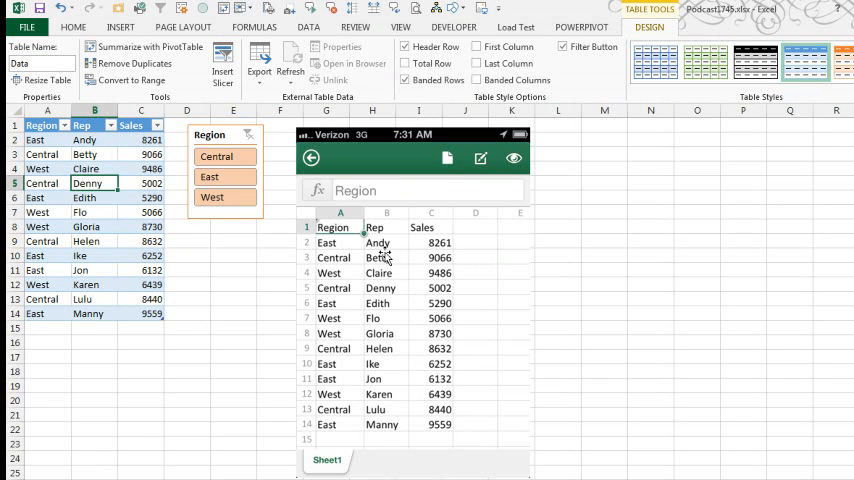
mouse_move(378, 291)
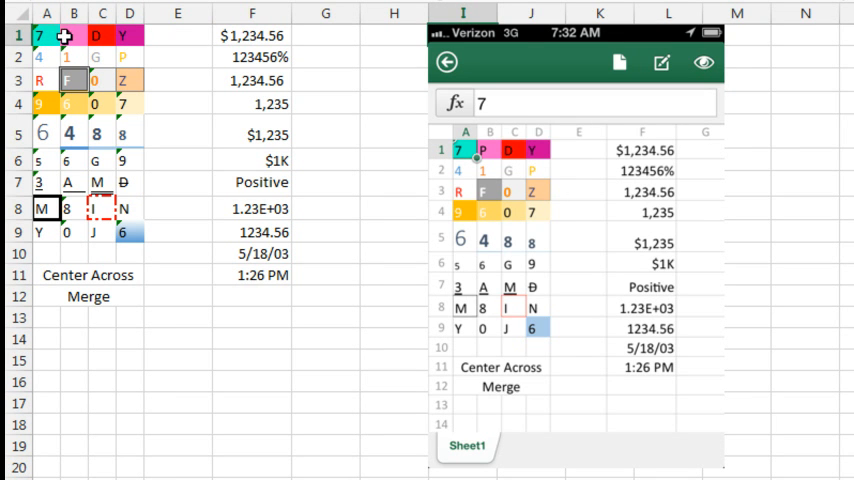
mouse_move(130, 57)
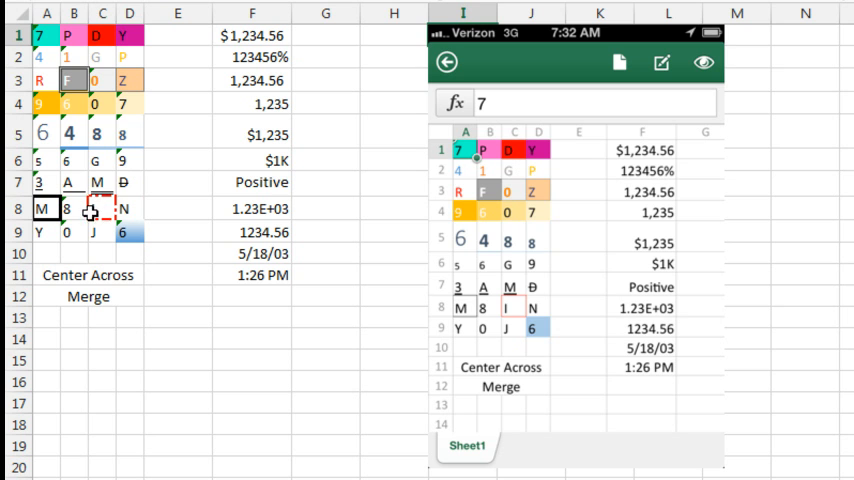
mouse_move(107, 203)
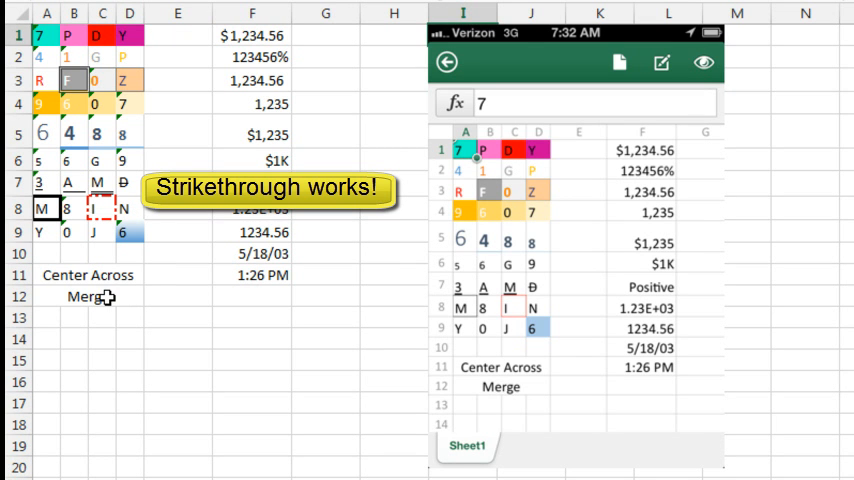
mouse_move(318, 288)
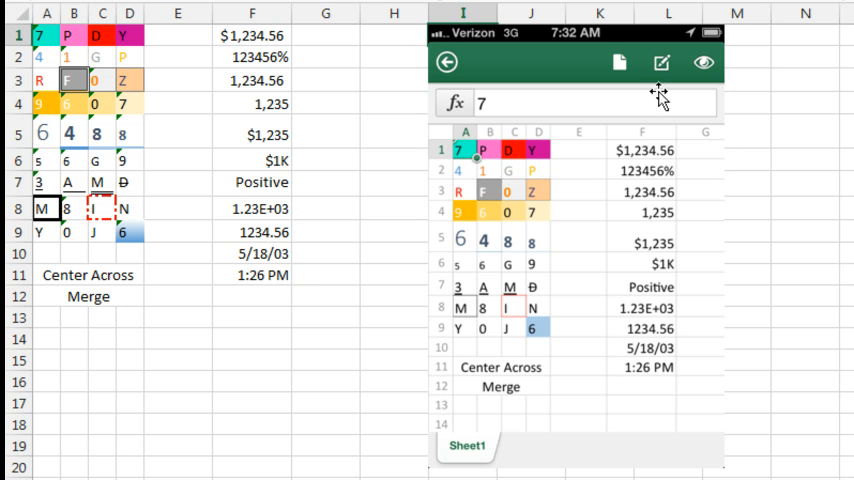
mouse_move(474, 392)
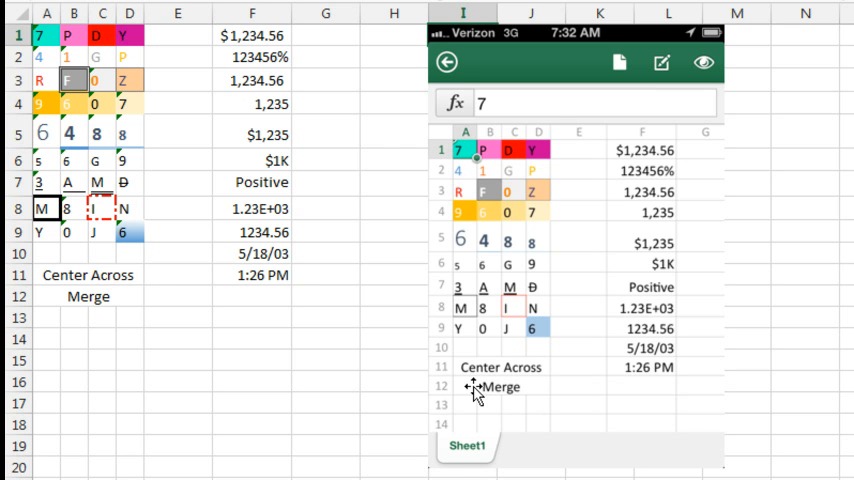
mouse_move(507, 393)
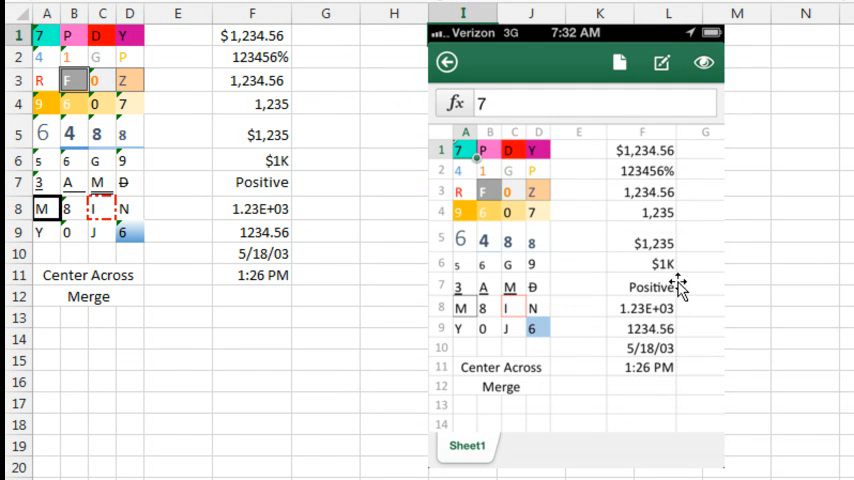
mouse_move(650, 380)
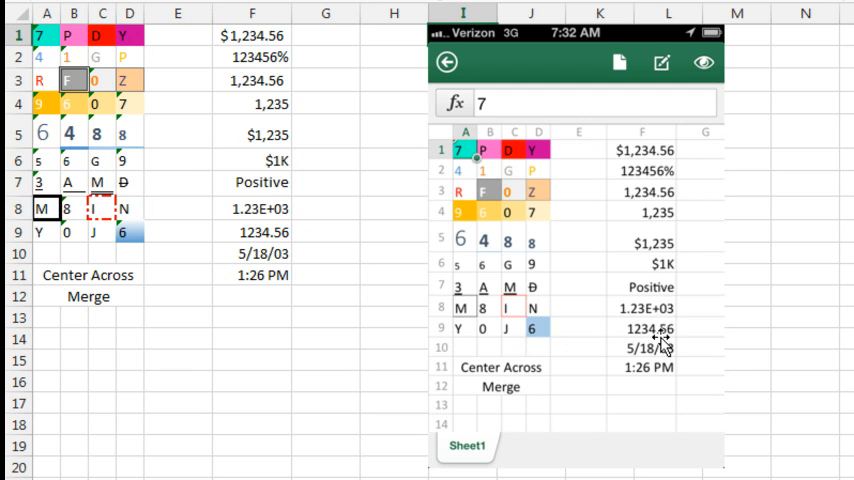
mouse_move(650, 268)
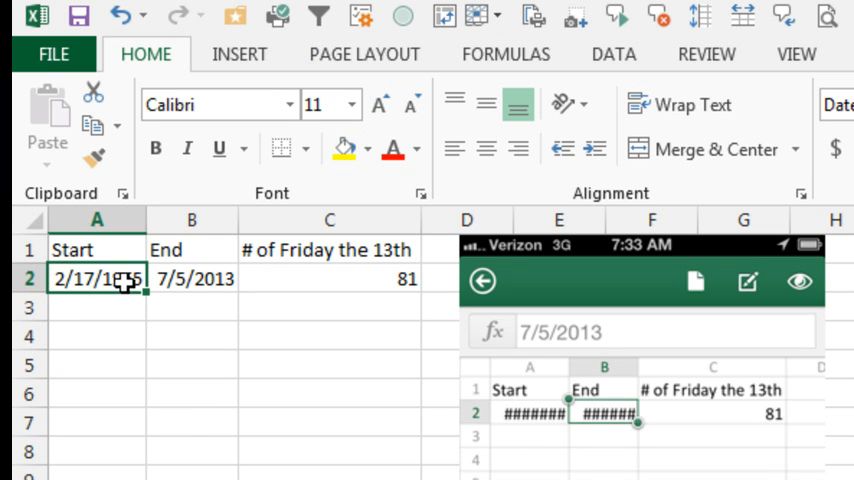
Select the Friday the 13th count in C2 and show the Formula Bar from the View tab
left_click(329, 278)
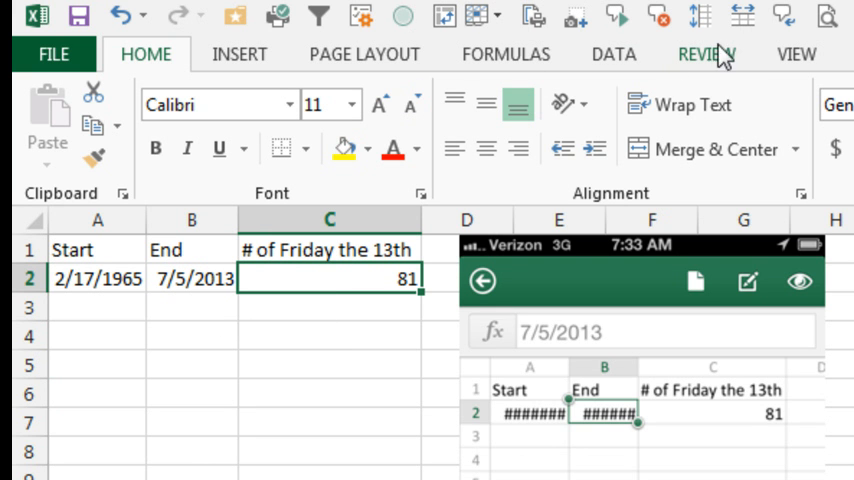
left_click(796, 54)
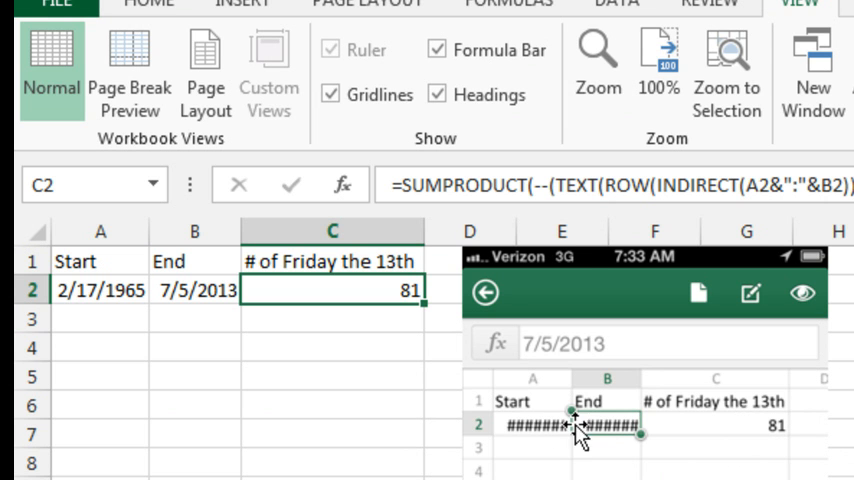
mouse_move(625, 355)
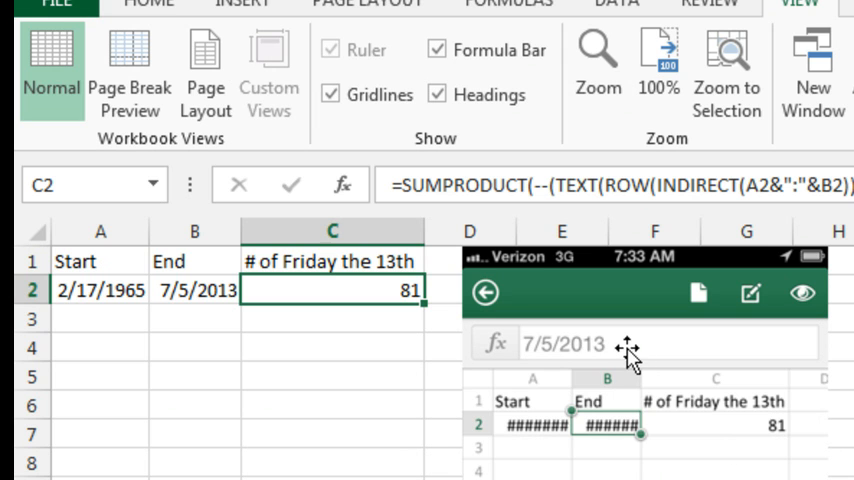
mouse_move(610, 350)
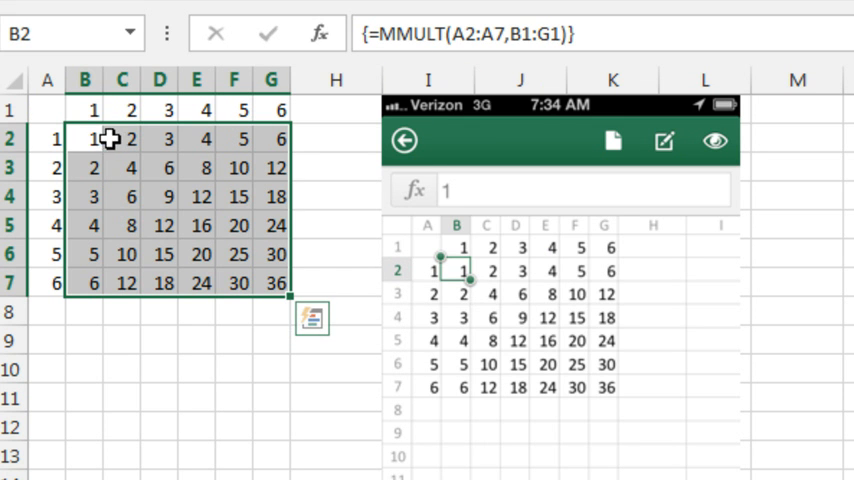
mouse_move(115, 290)
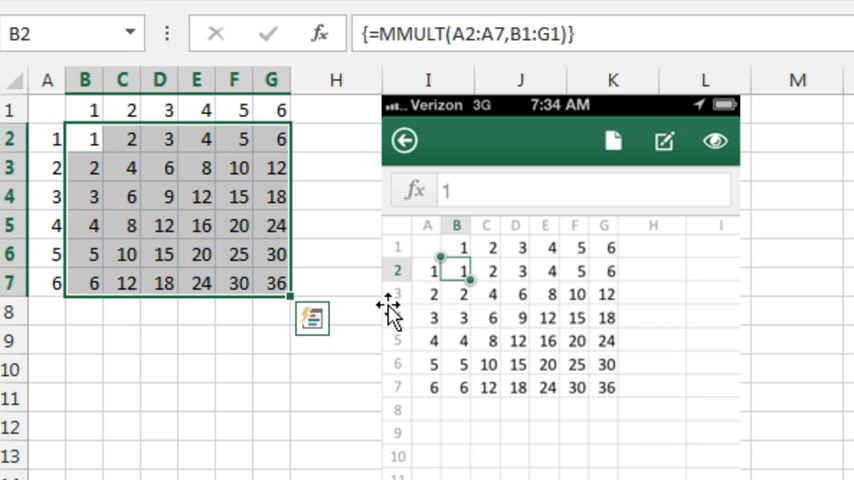
mouse_move(513, 285)
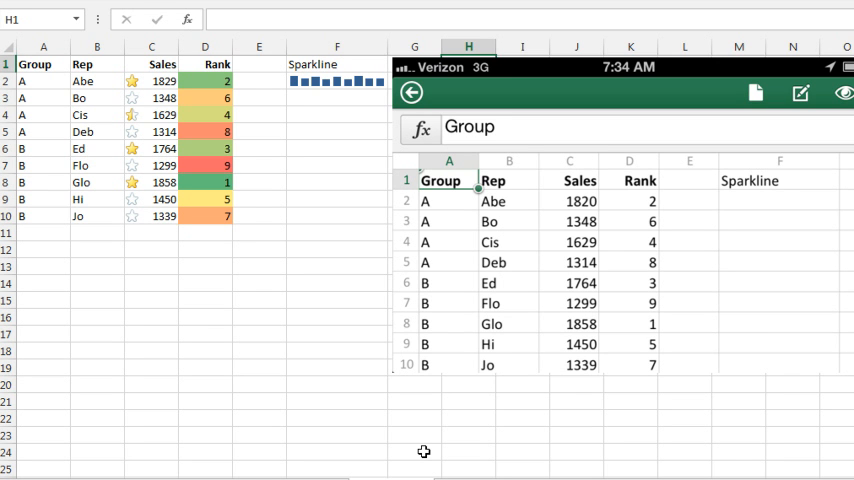
mouse_move(284, 301)
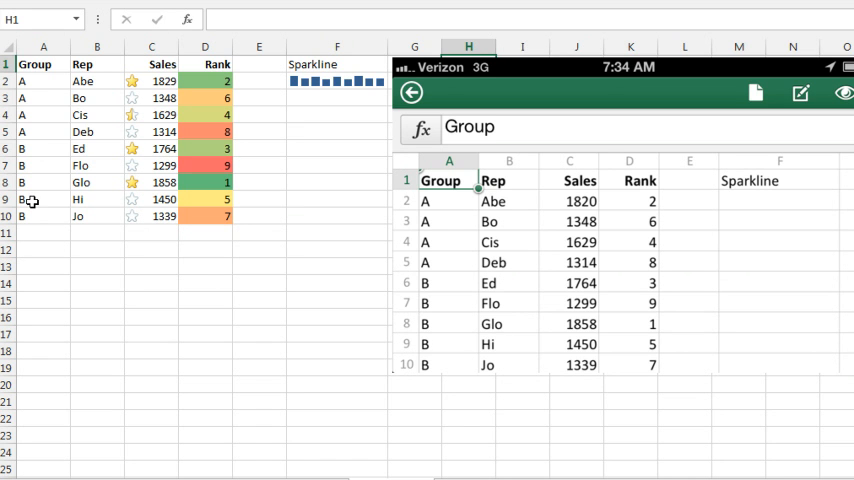
mouse_move(105, 127)
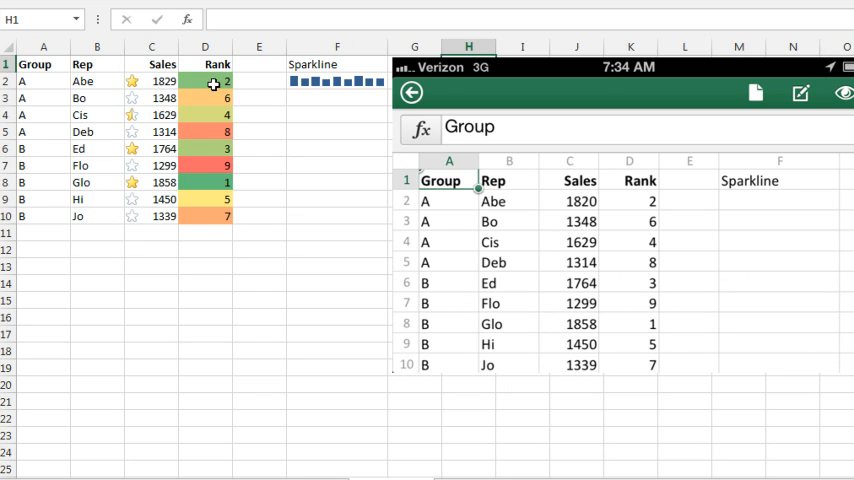
mouse_move(345, 116)
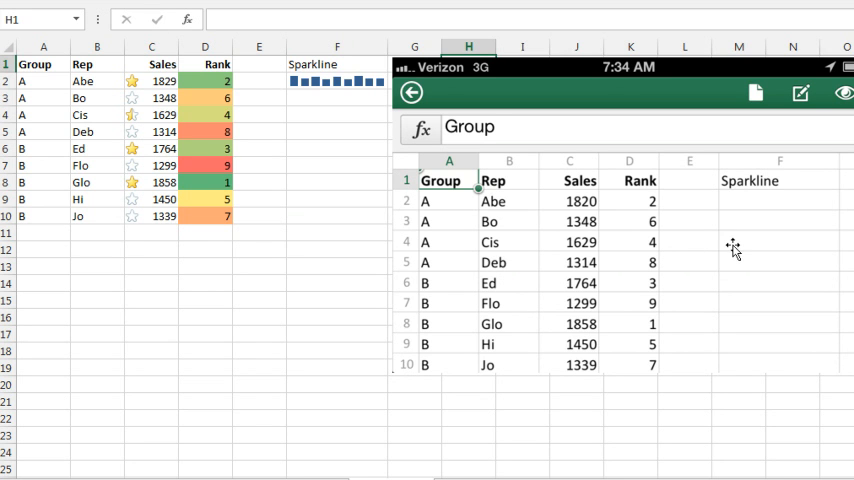
mouse_move(648, 220)
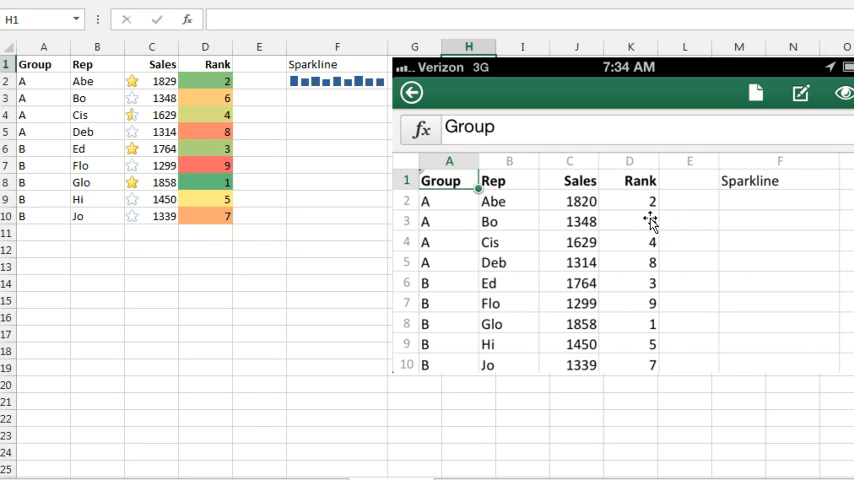
mouse_move(528, 238)
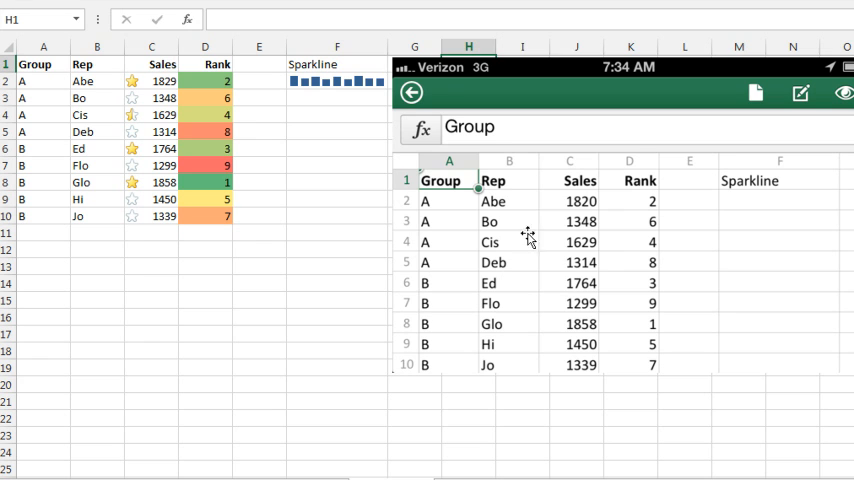
mouse_move(644, 340)
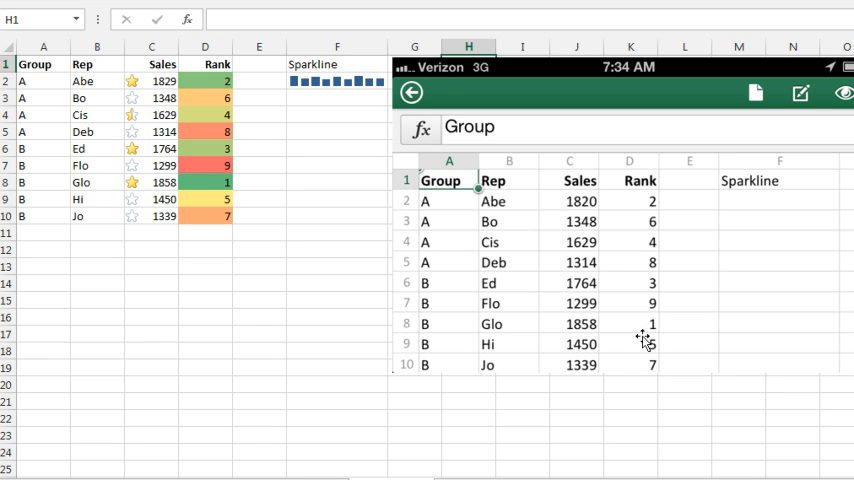
mouse_move(752, 189)
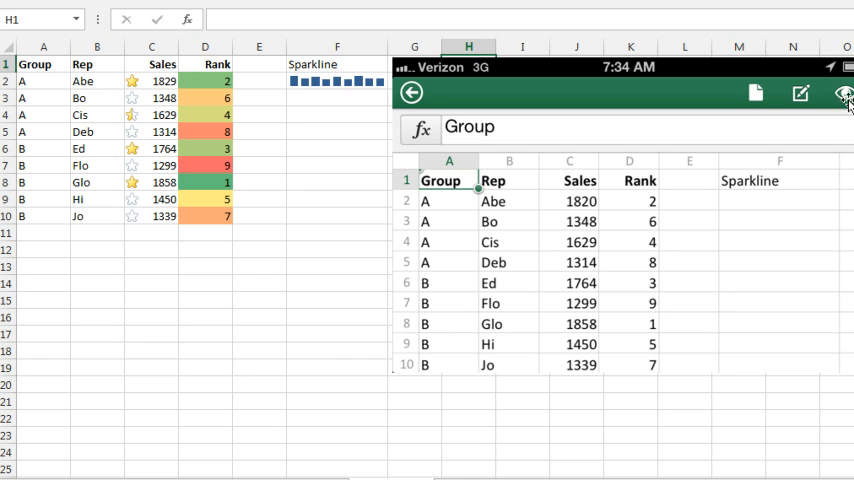
mouse_move(471, 443)
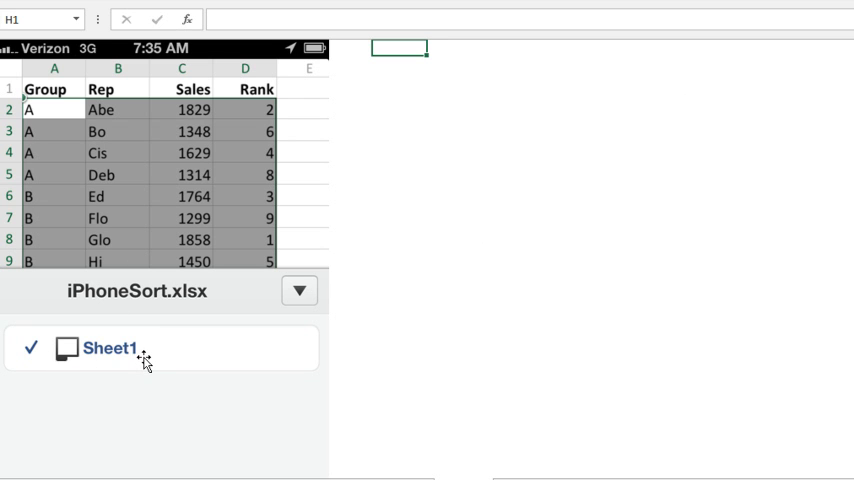
mouse_move(121, 421)
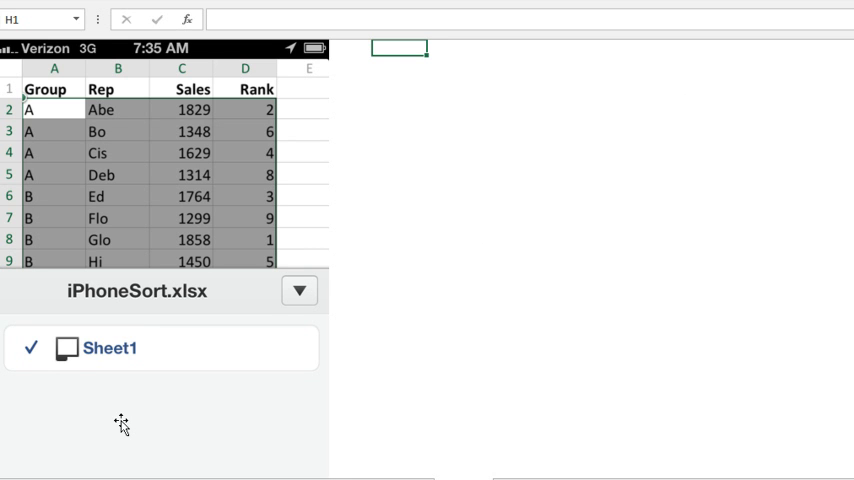
mouse_move(143, 374)
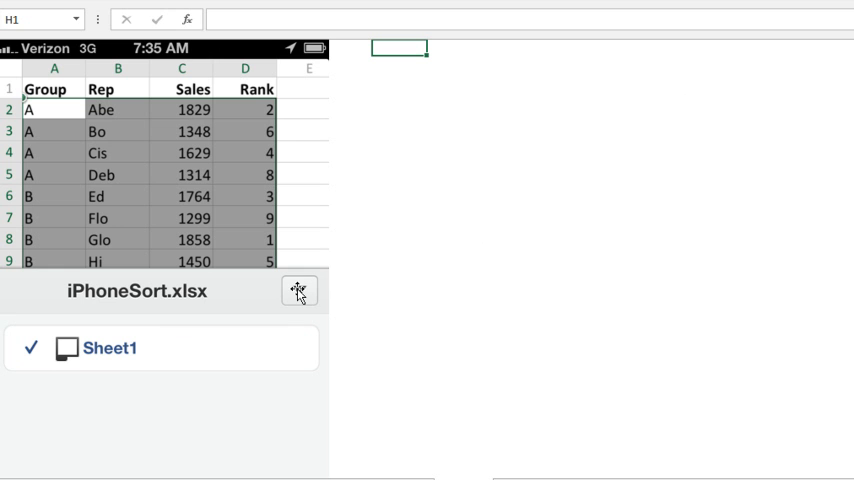
Switch to the sheet showing the iPhone sort options for A2:D10
left_click(299, 291)
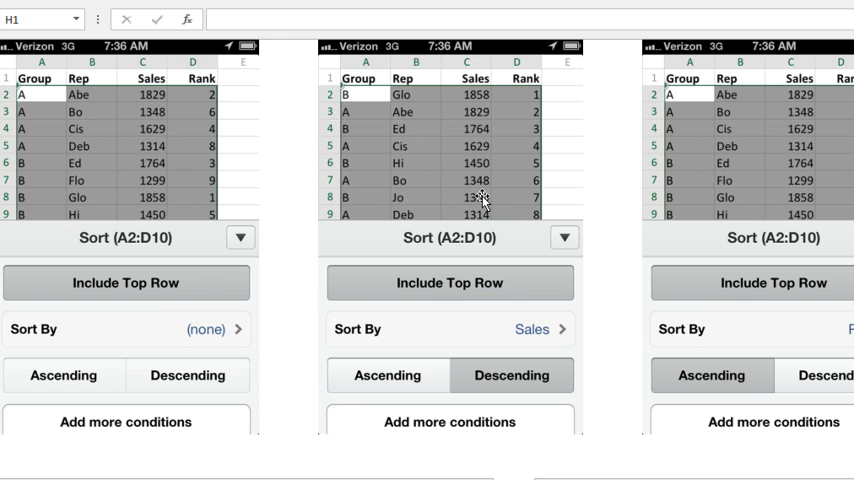
mouse_move(830, 302)
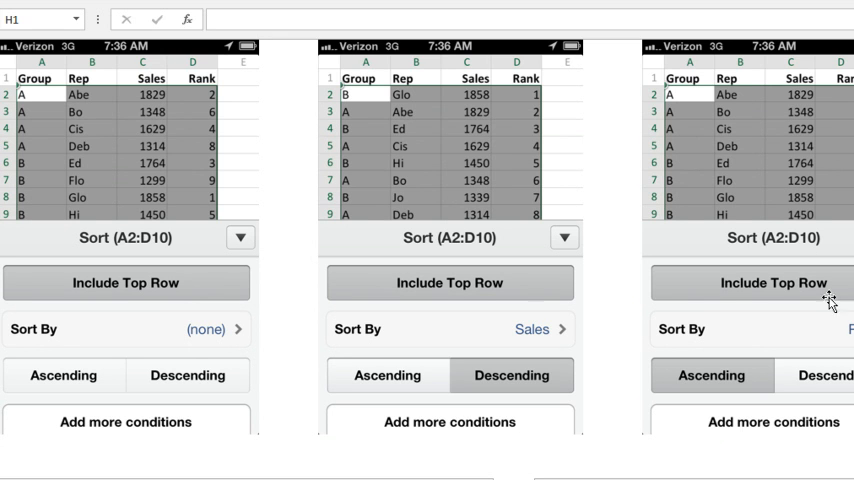
mouse_move(748, 197)
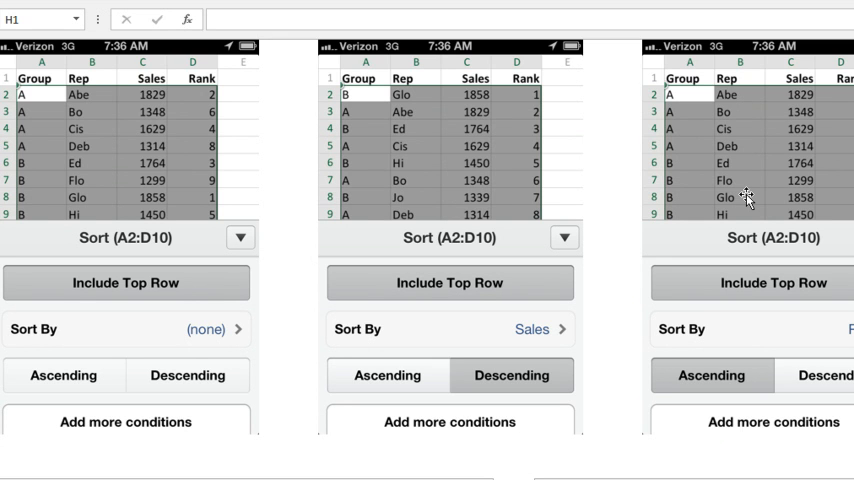
mouse_move(650, 158)
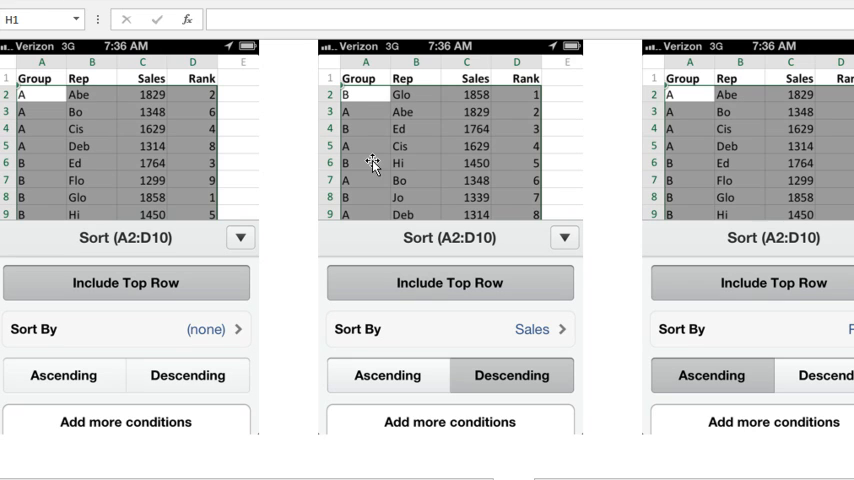
mouse_move(543, 474)
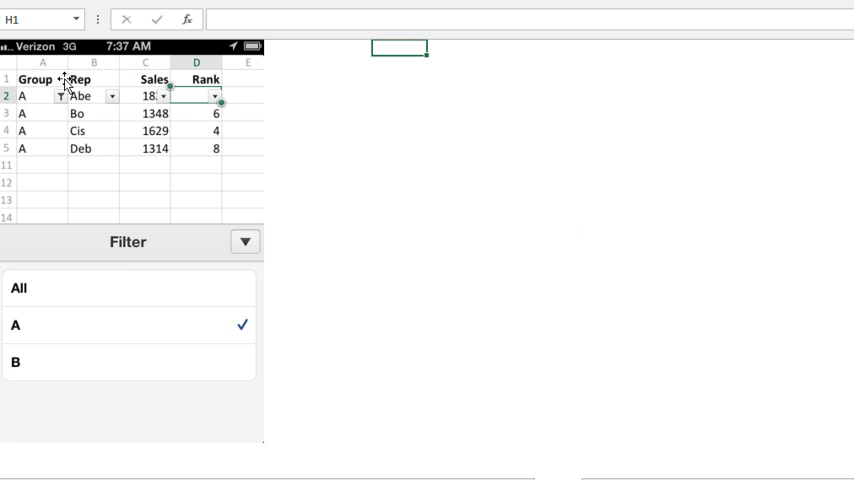
mouse_move(133, 98)
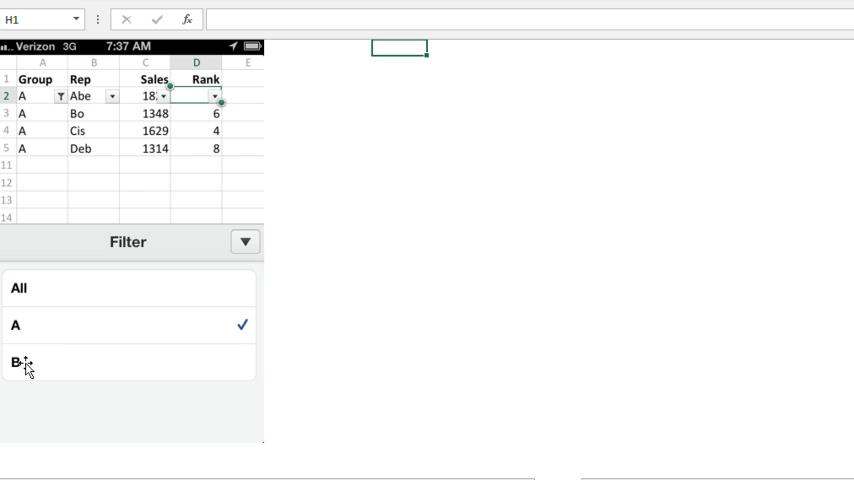
mouse_move(199, 337)
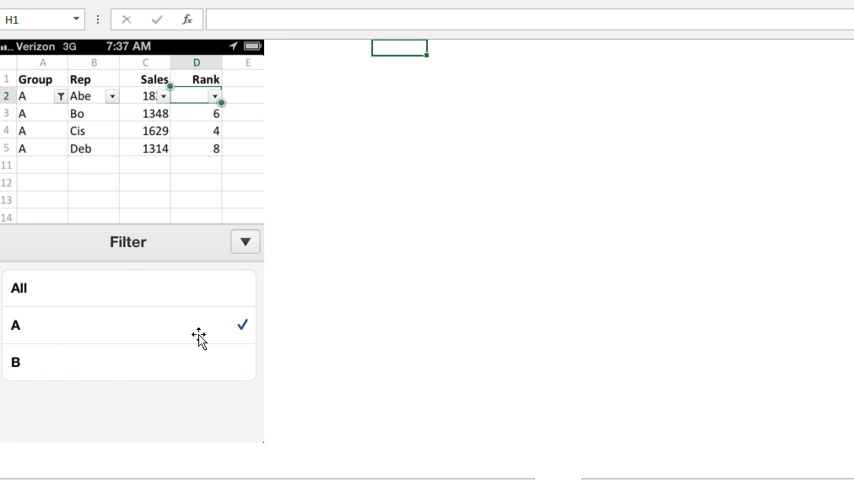
mouse_move(50, 140)
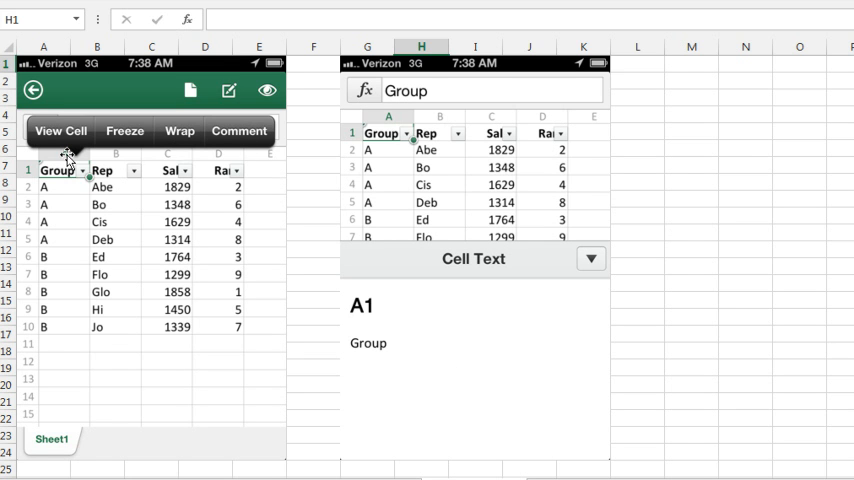
mouse_move(168, 140)
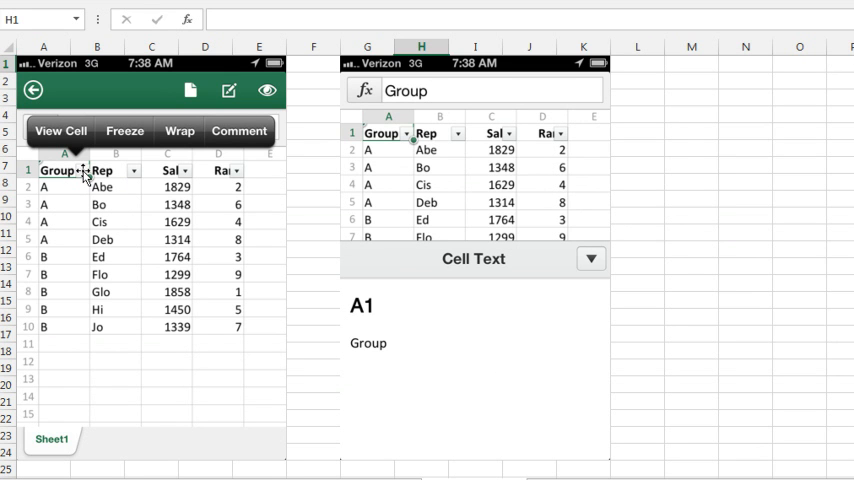
mouse_move(198, 222)
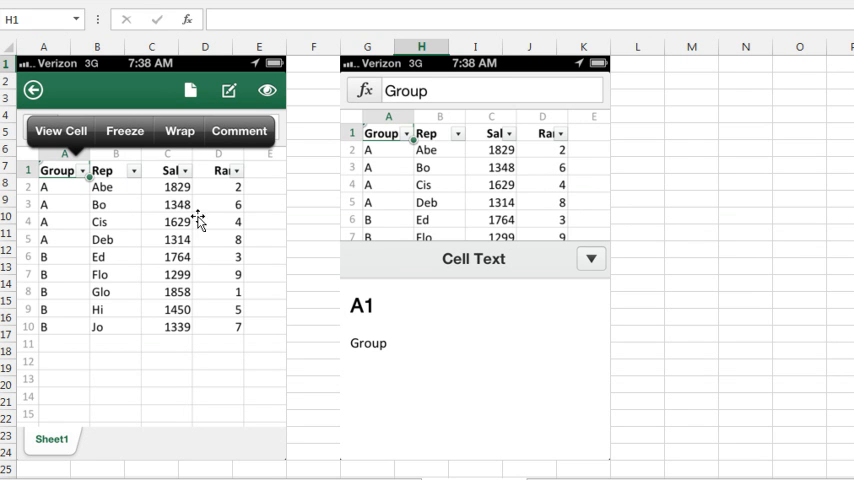
mouse_move(399, 337)
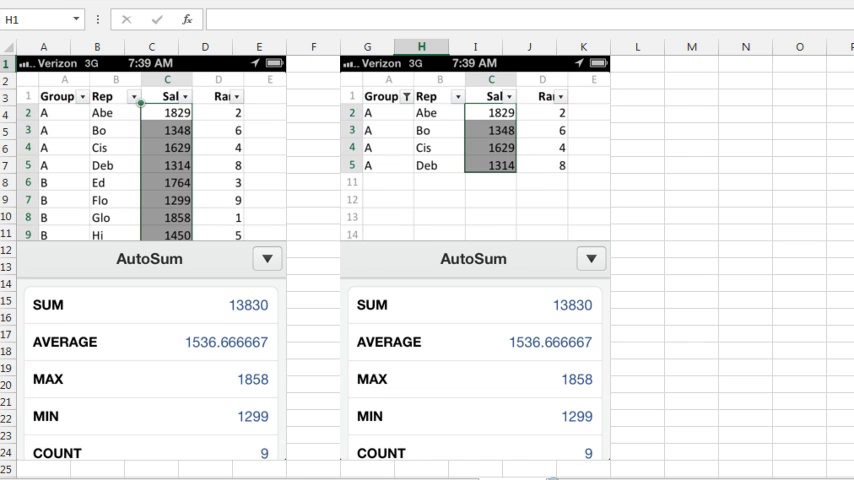
mouse_move(197, 183)
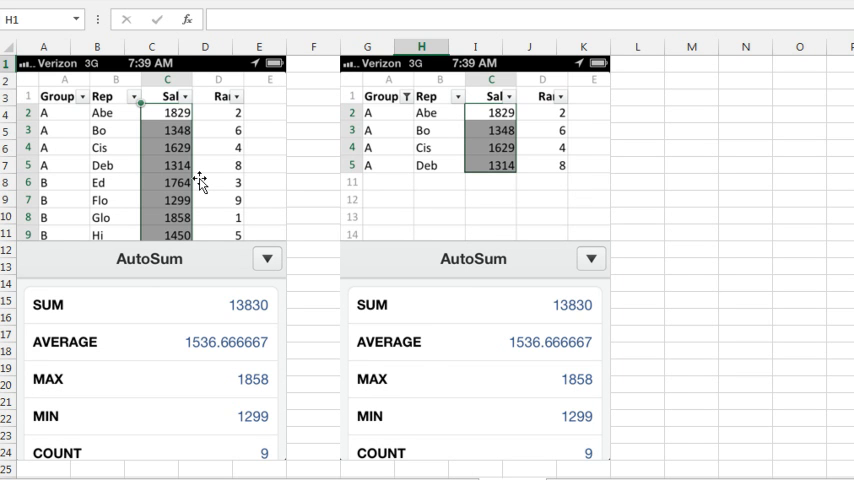
mouse_move(363, 178)
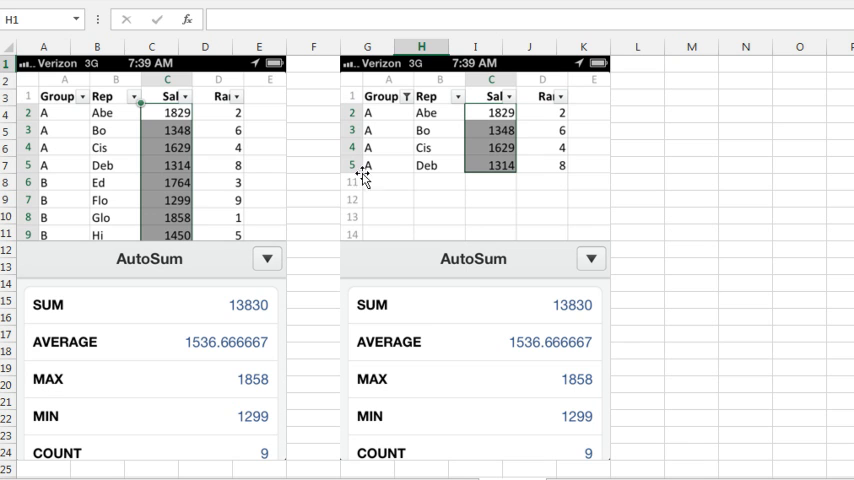
mouse_move(503, 188)
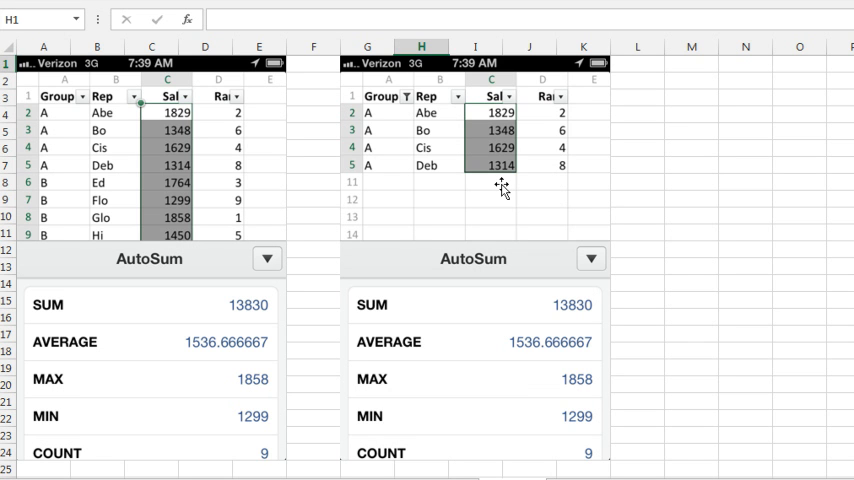
mouse_move(181, 117)
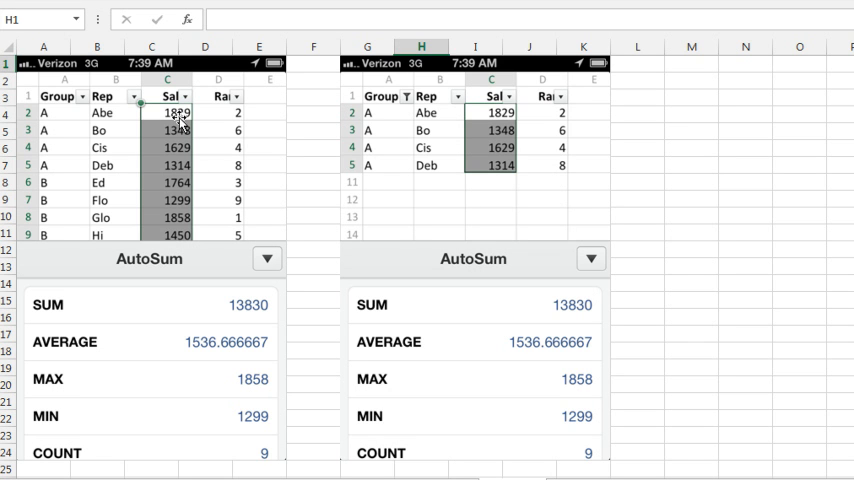
mouse_move(220, 298)
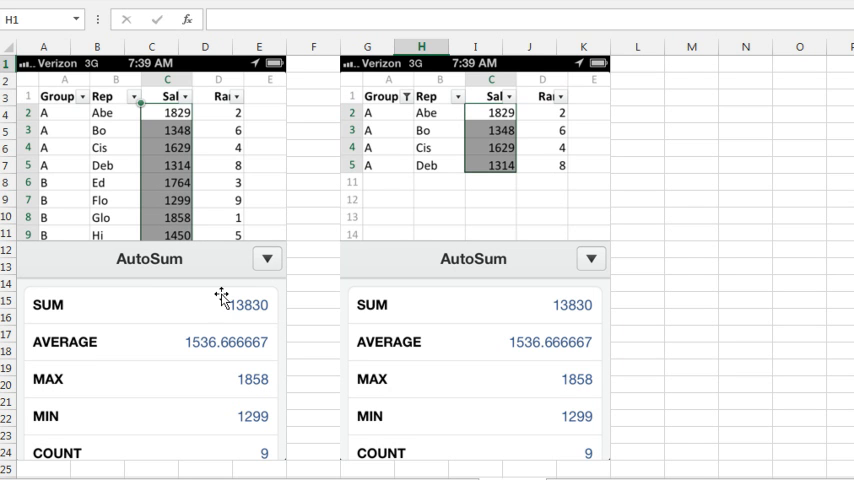
mouse_move(260, 405)
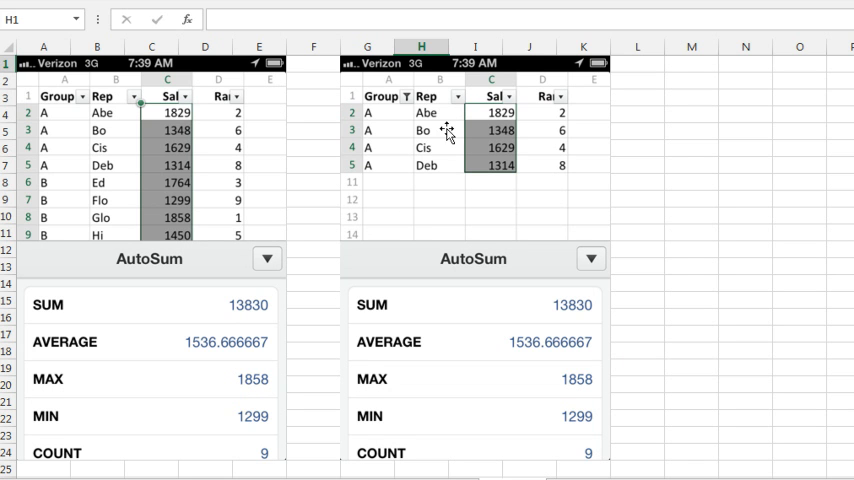
mouse_move(527, 239)
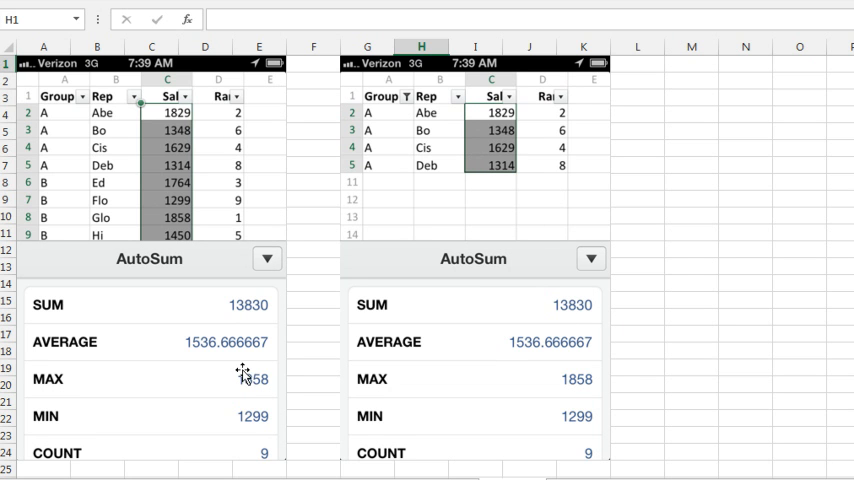
mouse_move(403, 201)
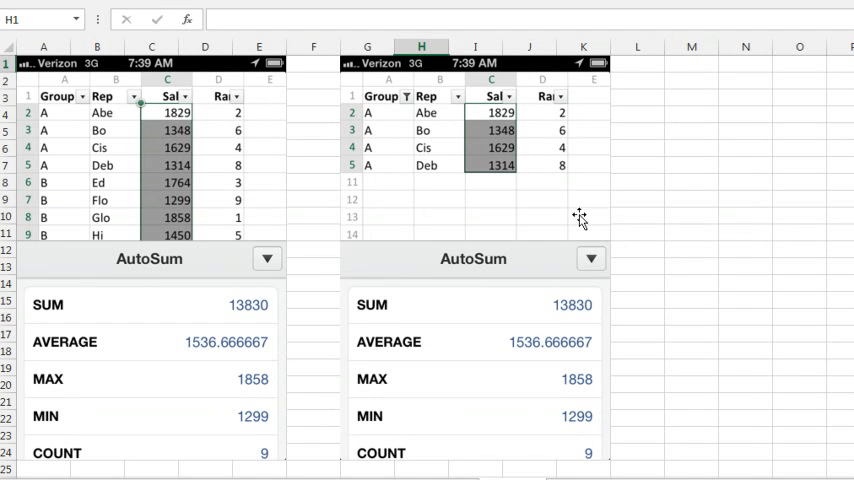
mouse_move(588, 406)
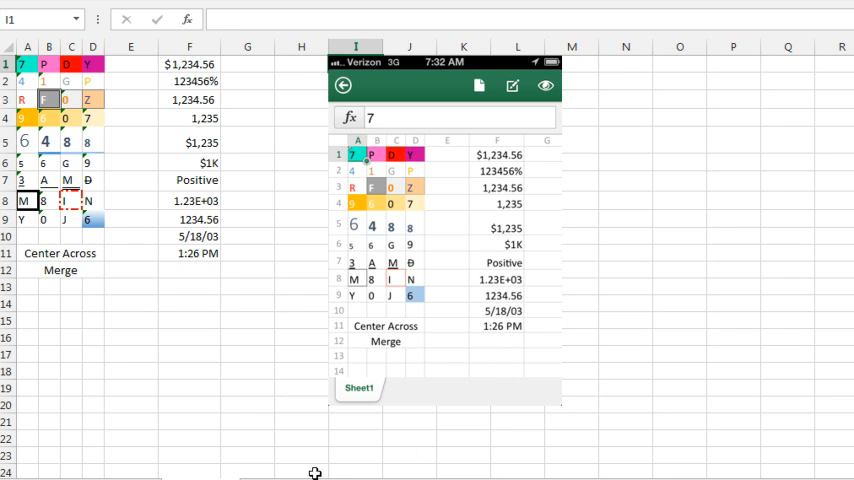
mouse_move(744, 320)
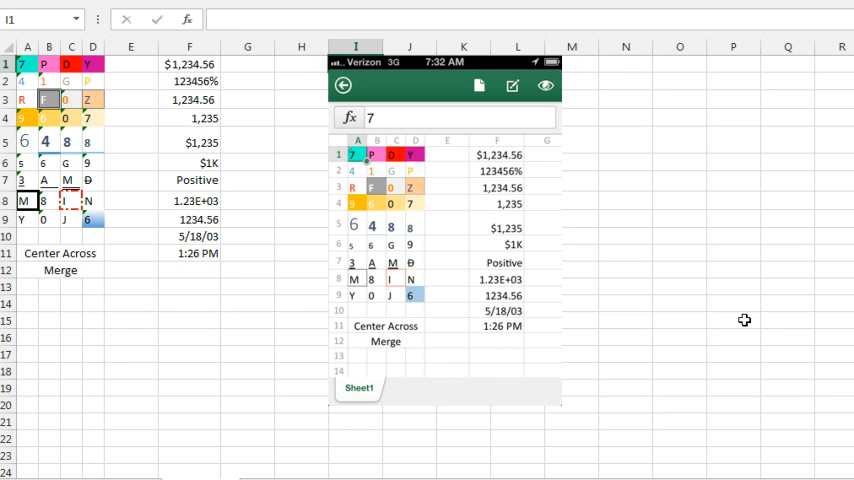